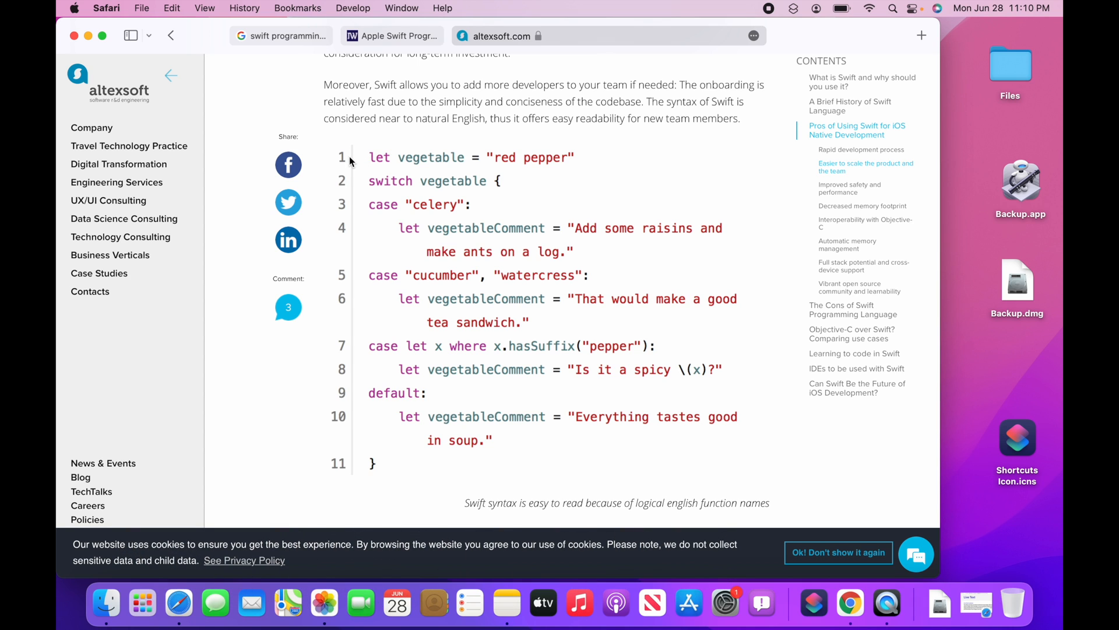
mouse_move(349, 162)
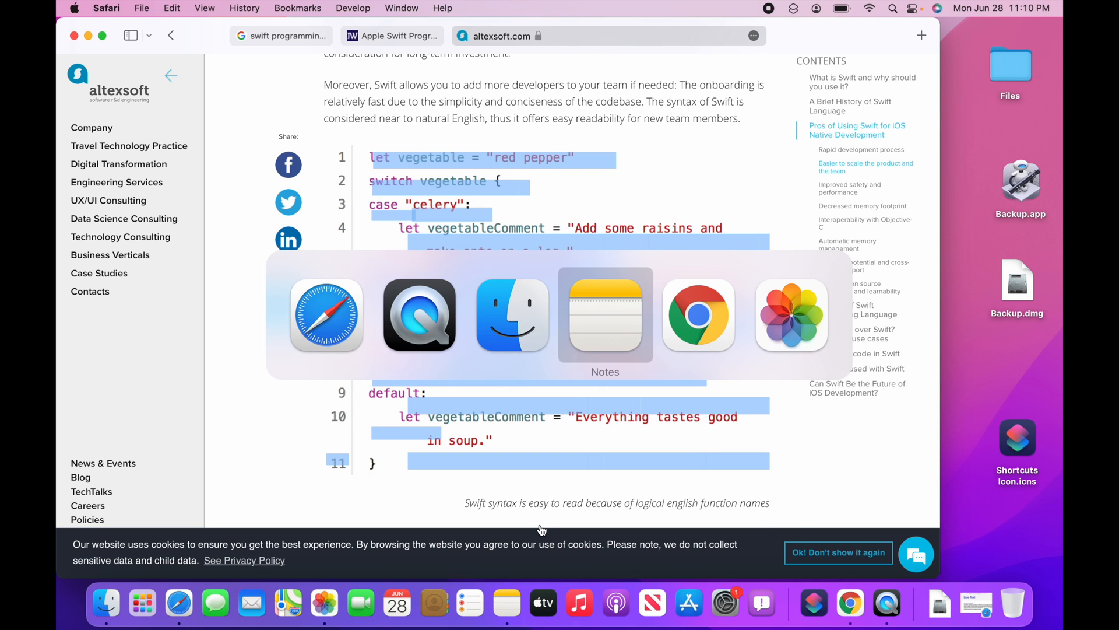
Step: Paste the copied Swift switch-statement code into a new note, then return to the Safari page
left_click(605, 314)
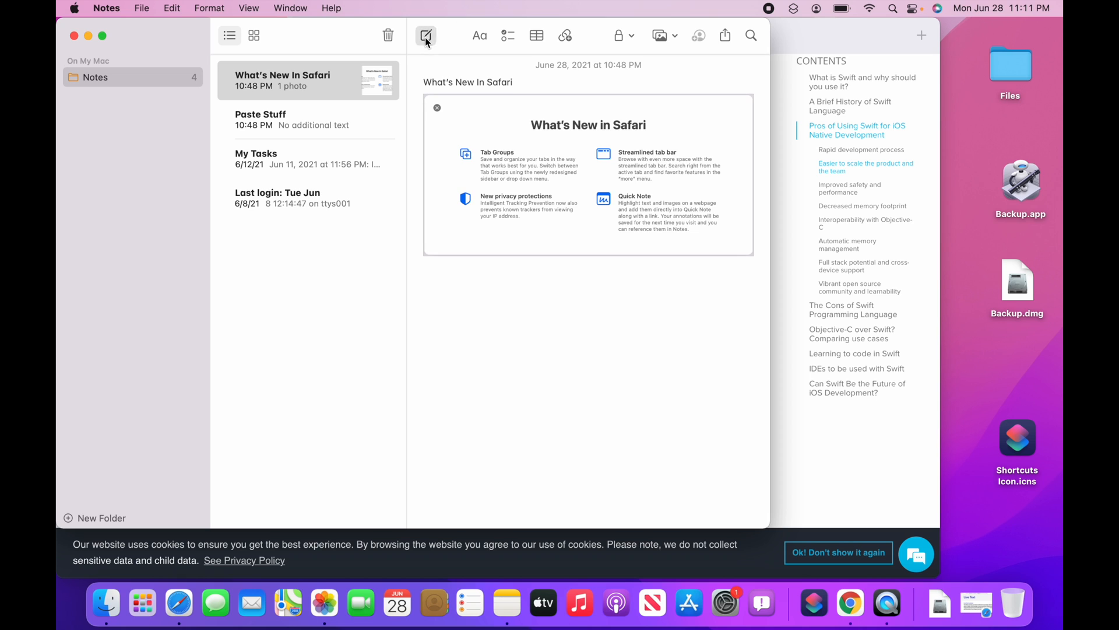
left_click(426, 35)
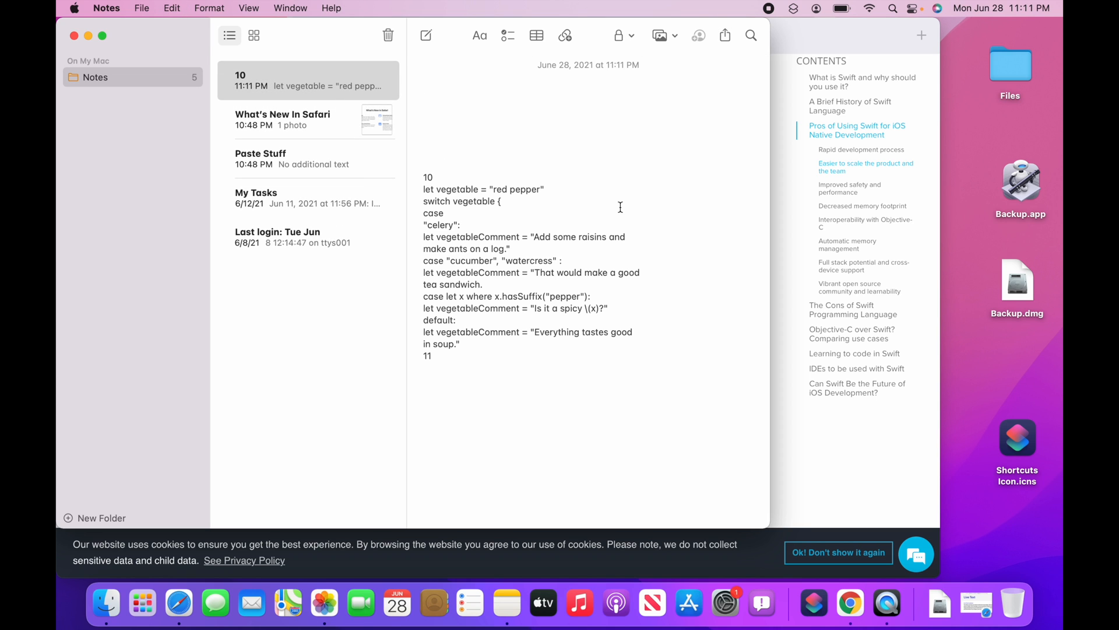
mouse_move(657, 251)
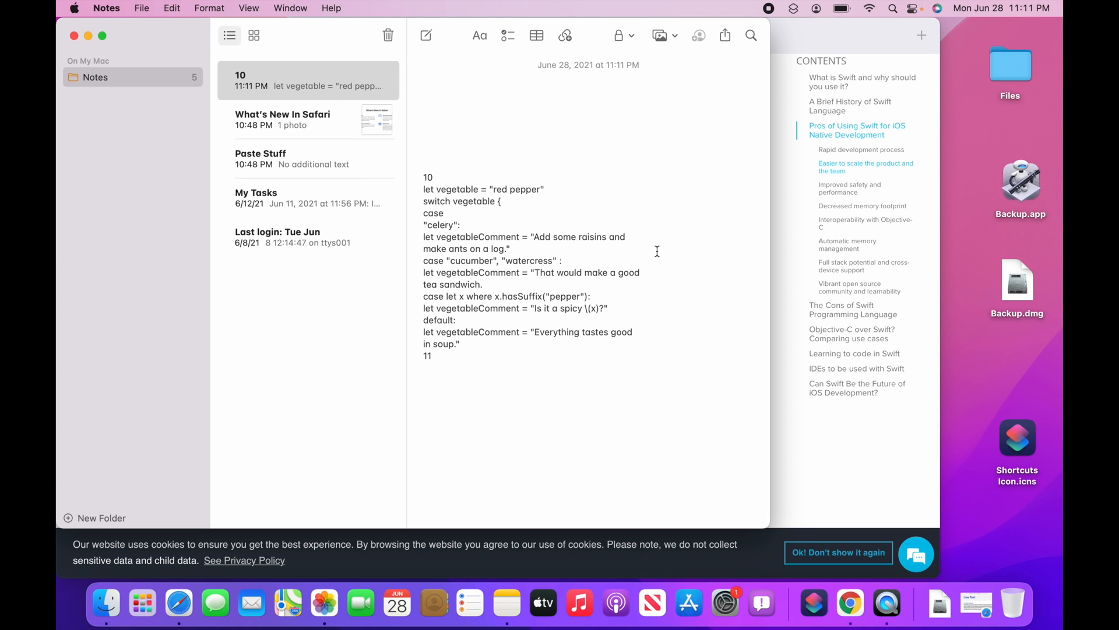
left_click(178, 603)
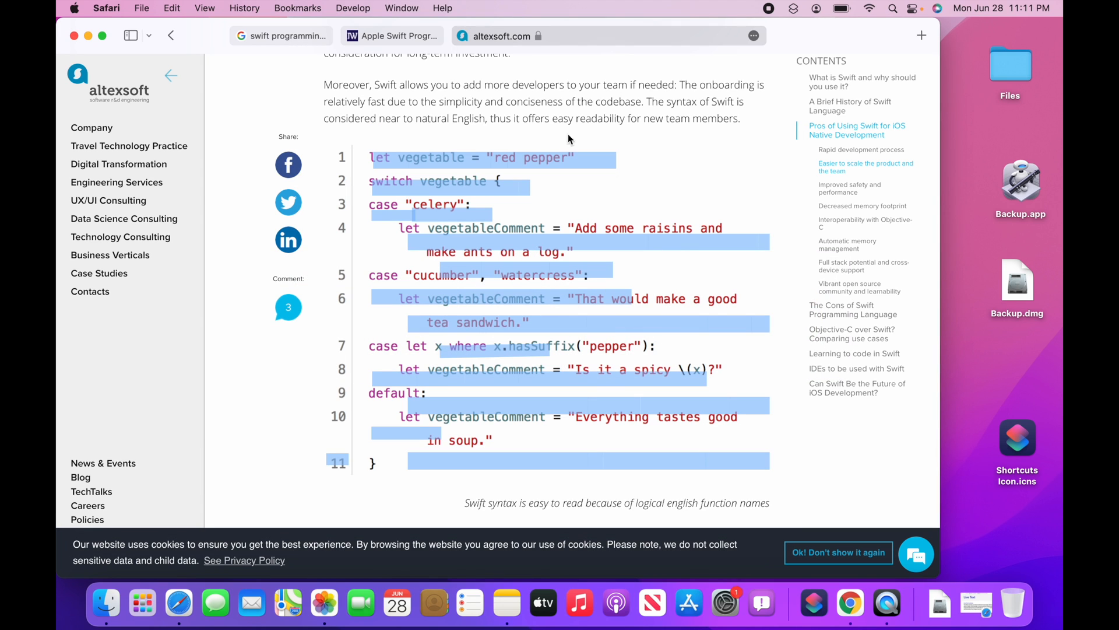
left_click(435, 204)
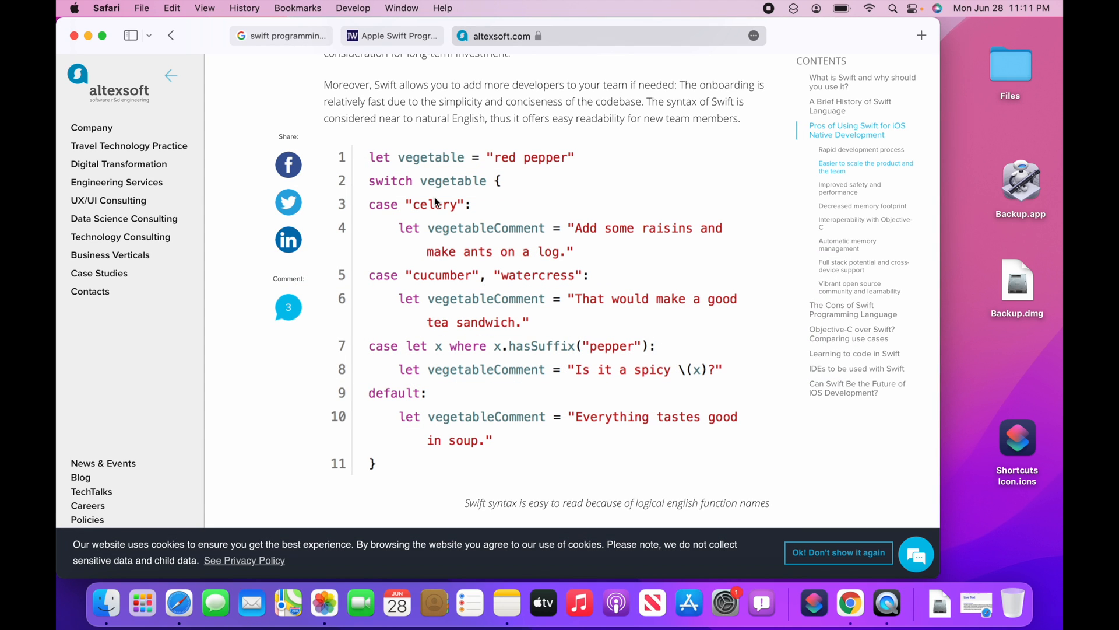
mouse_move(330, 578)
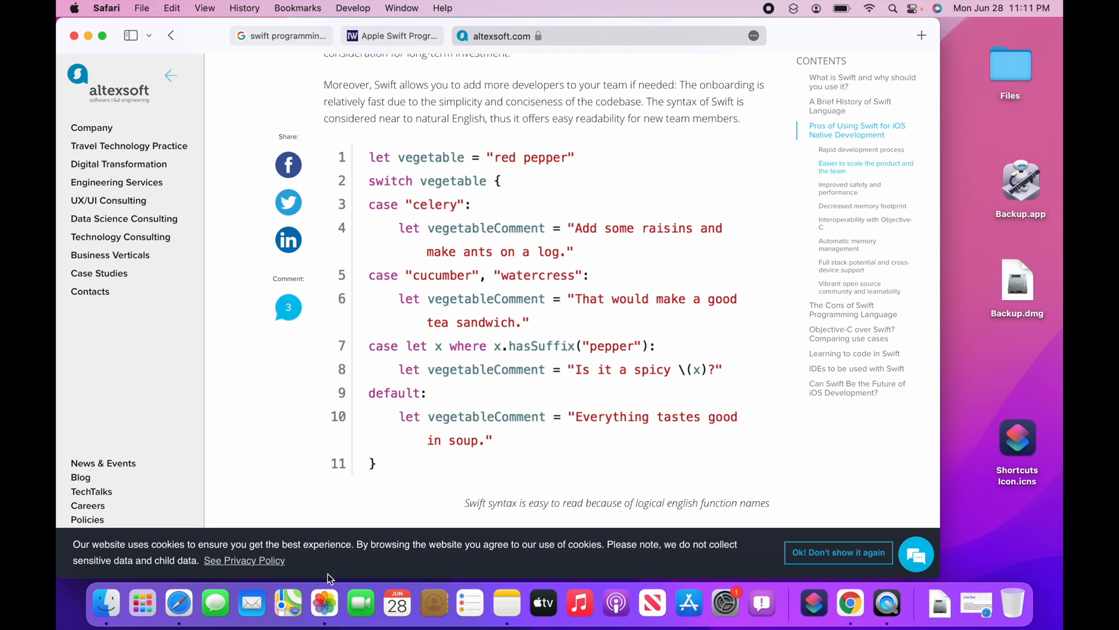
Step: Copy the AppleScript dark-mode code from the Photos screenshot to the top of the note
left_click(324, 603)
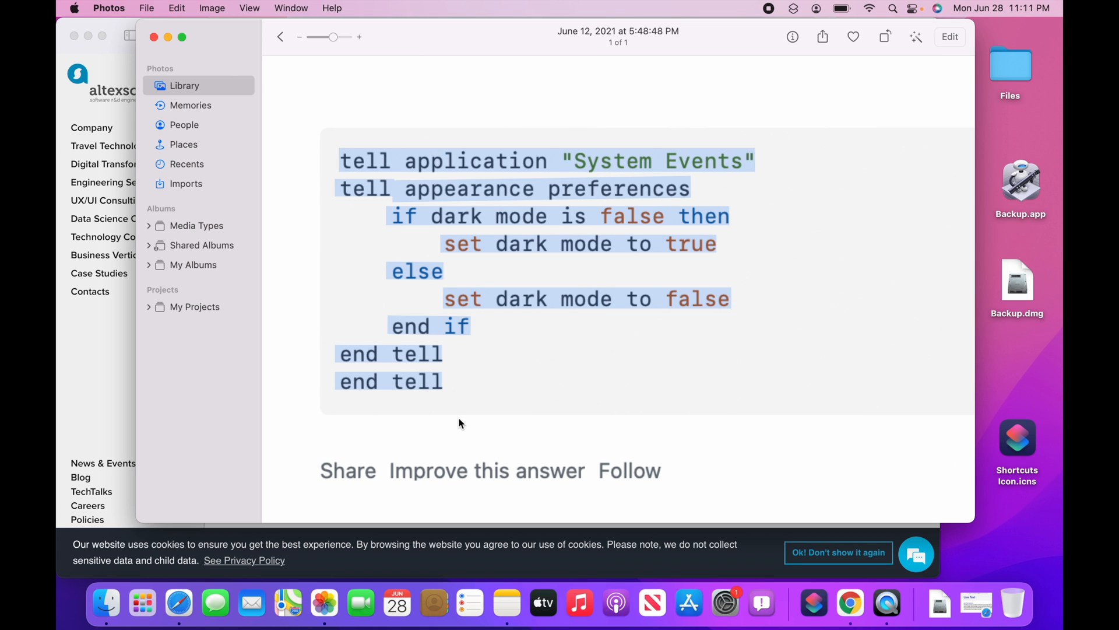
left_click(504, 603)
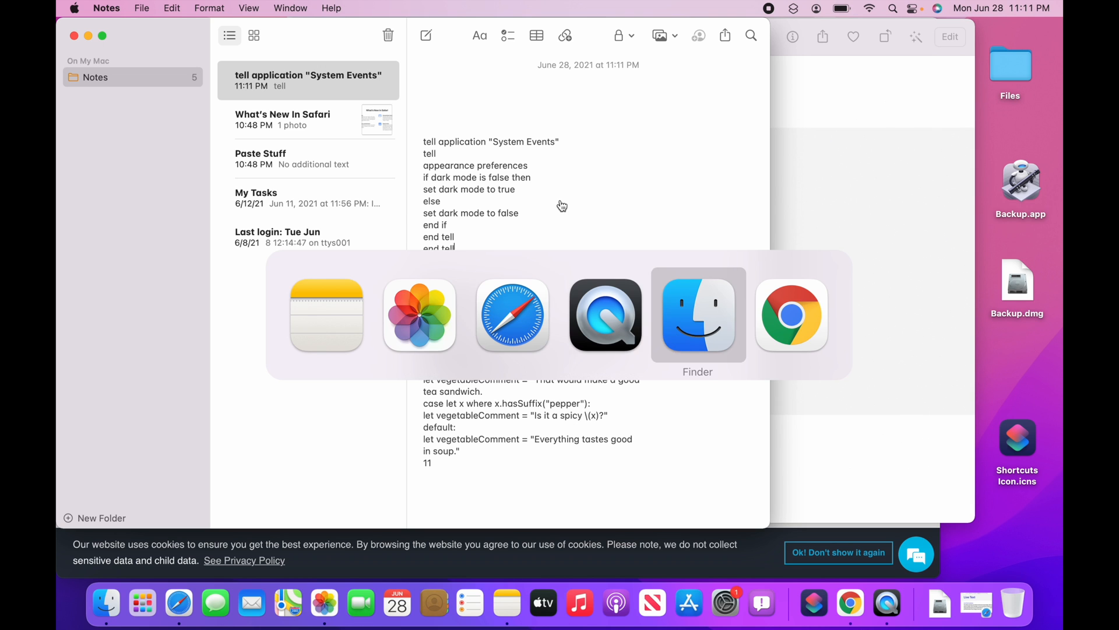
left_click(698, 316)
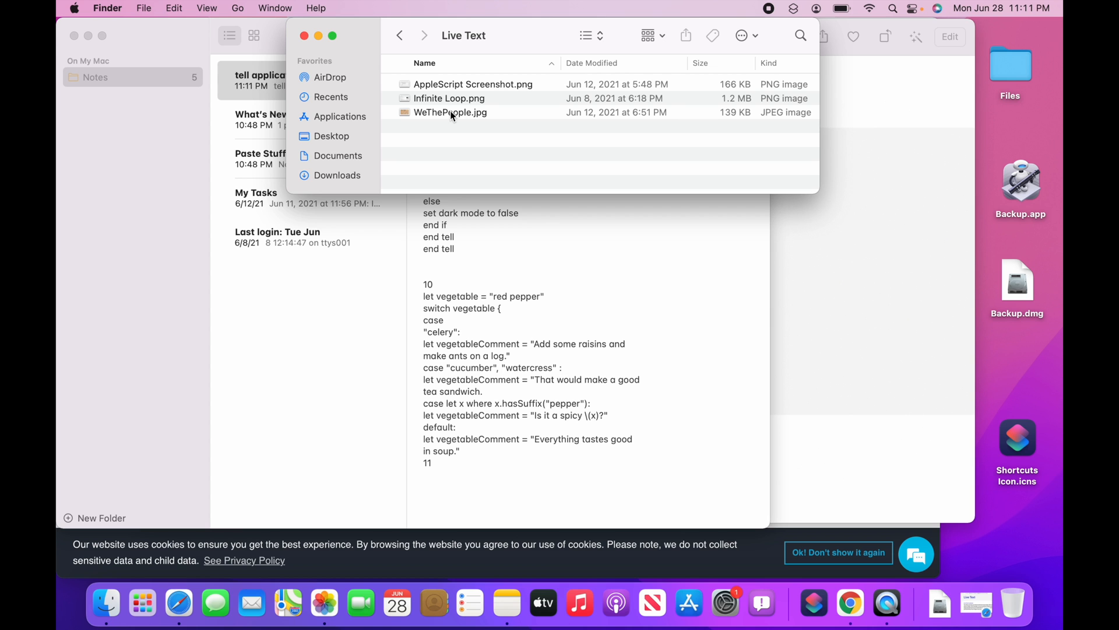
Step: Copy the recognised text of WeThePeople.jpg from Preview into the note
double_click(450, 112)
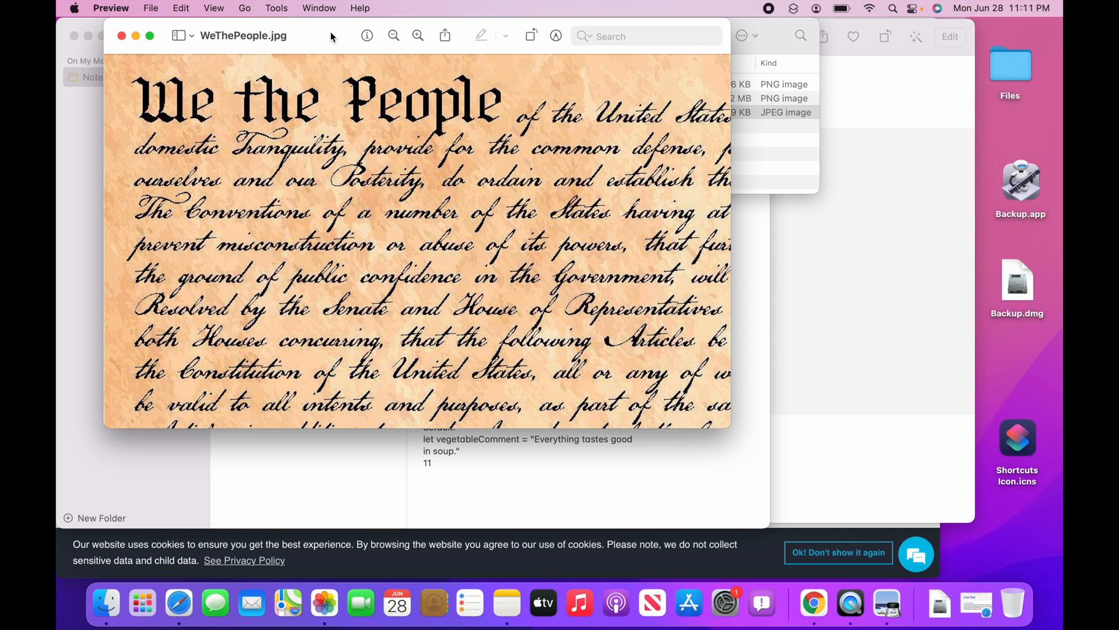
left_click_drag(227, 80, 273, 194)
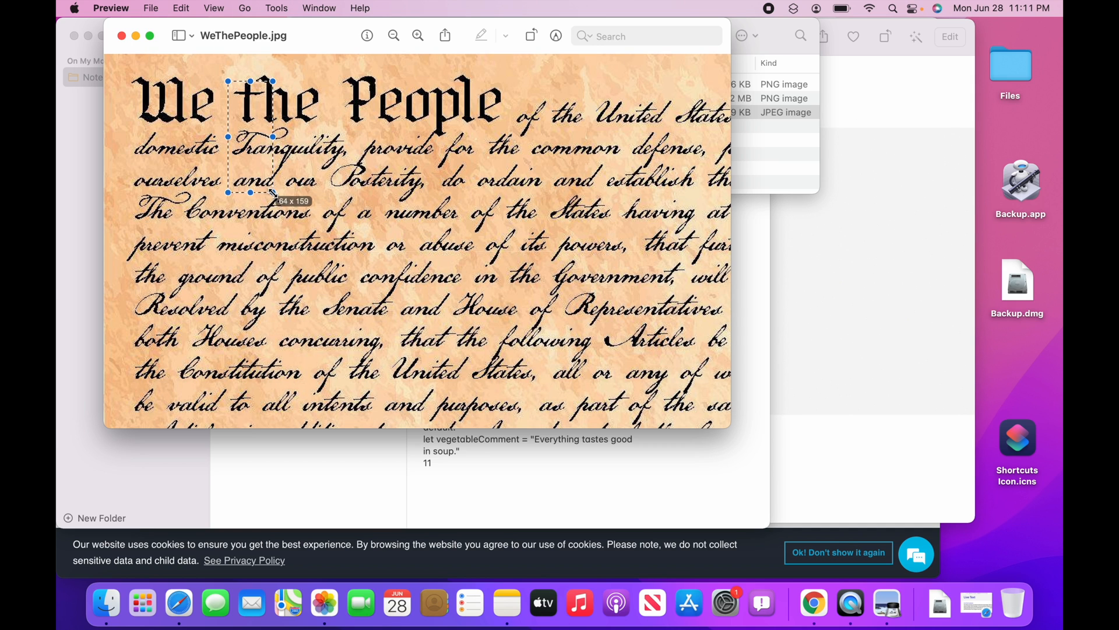
left_click(340, 140)
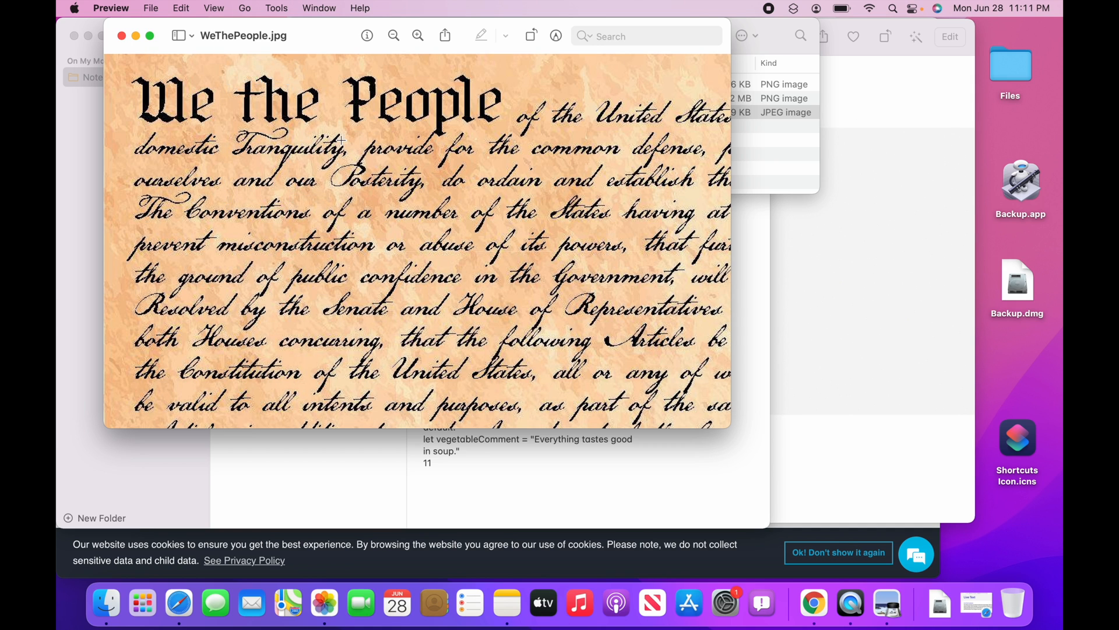
left_click(276, 8)
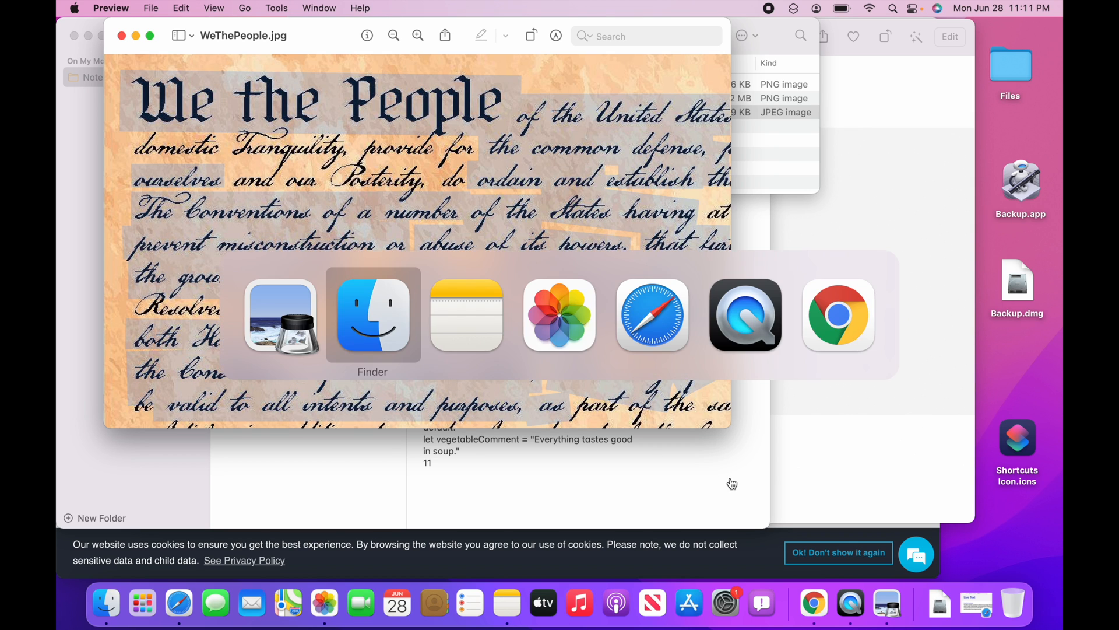
left_click(506, 603)
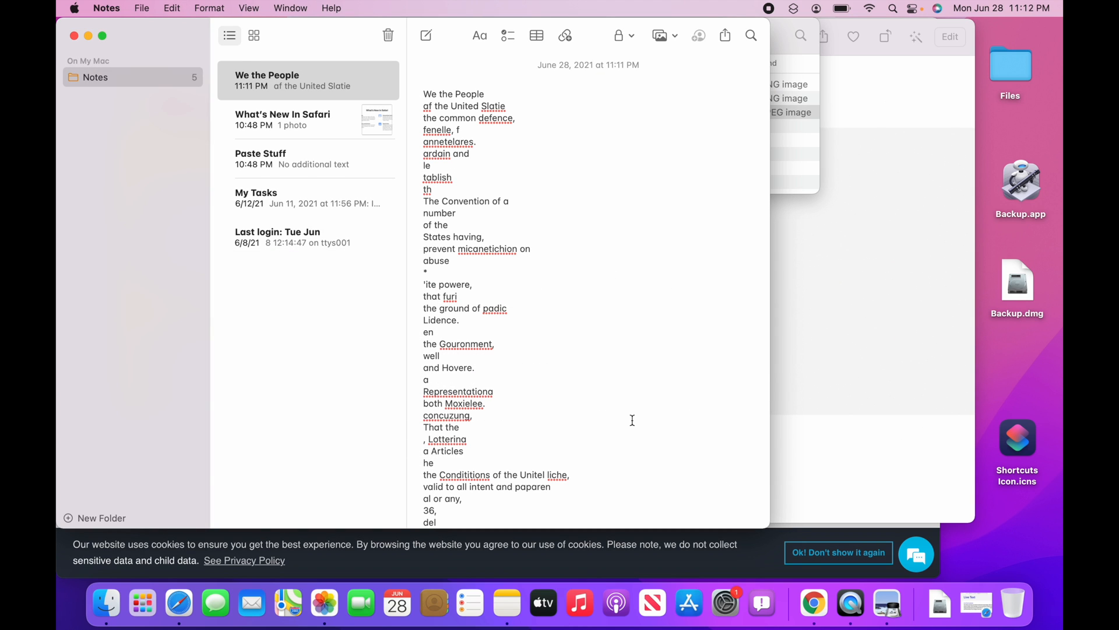
left_click(434, 522)
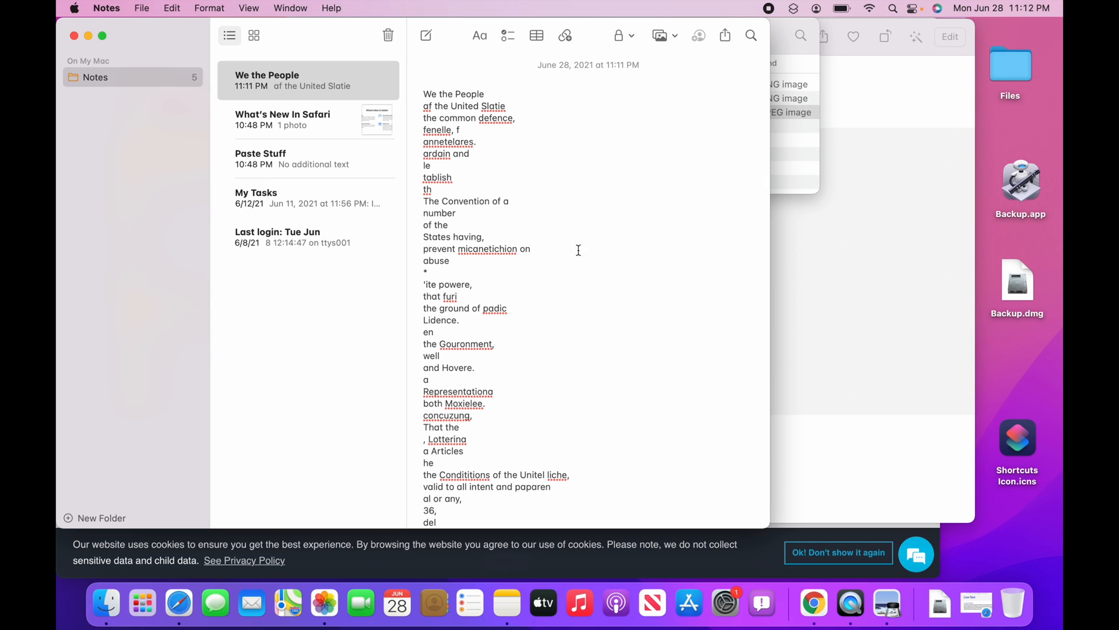
Step: Paste the What's New in Safari image's Live Text into that note beneath the picture
left_click(282, 119)
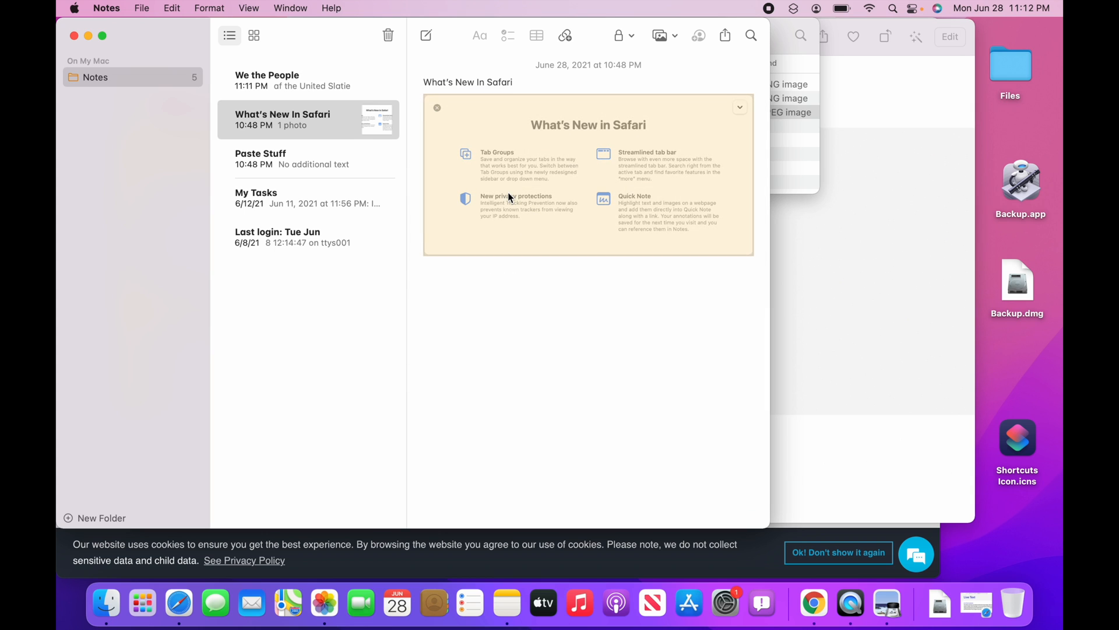
mouse_move(518, 100)
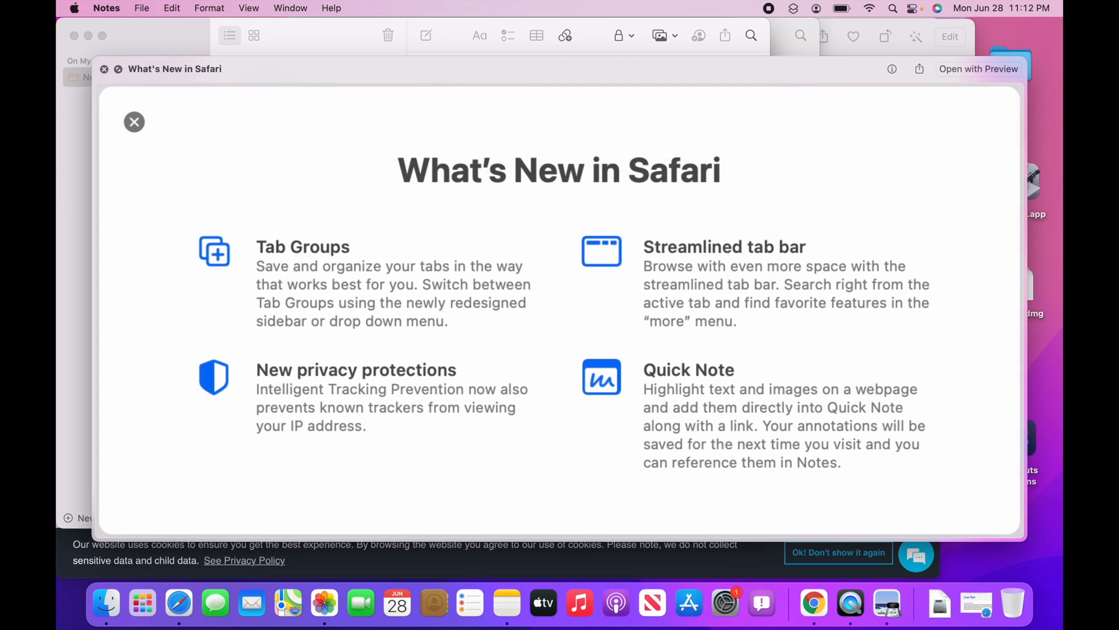
mouse_move(433, 138)
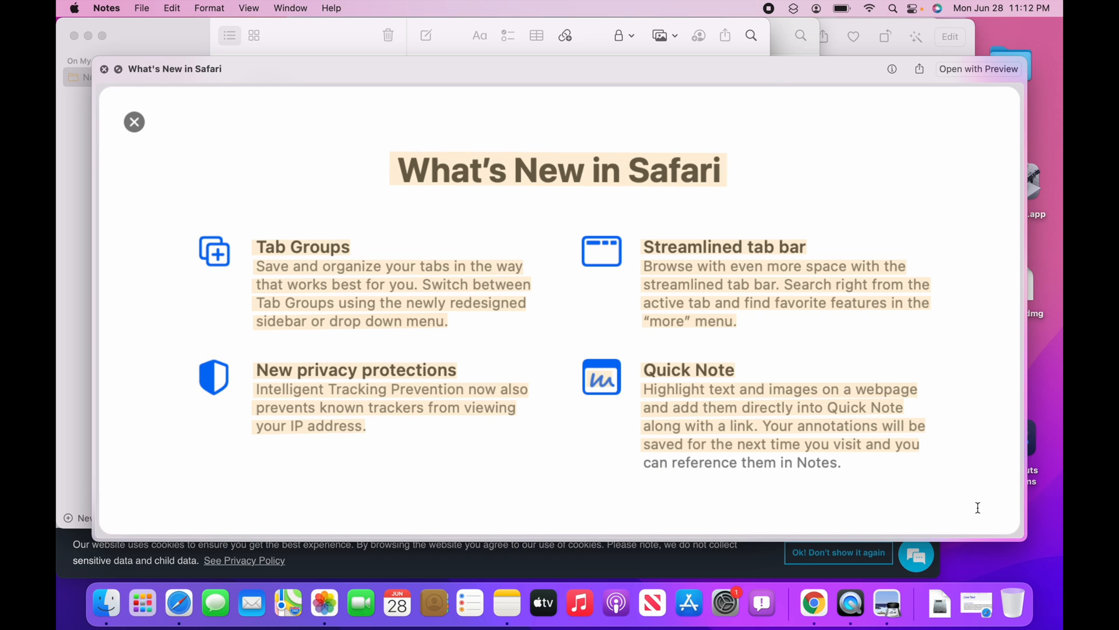
mouse_move(850, 489)
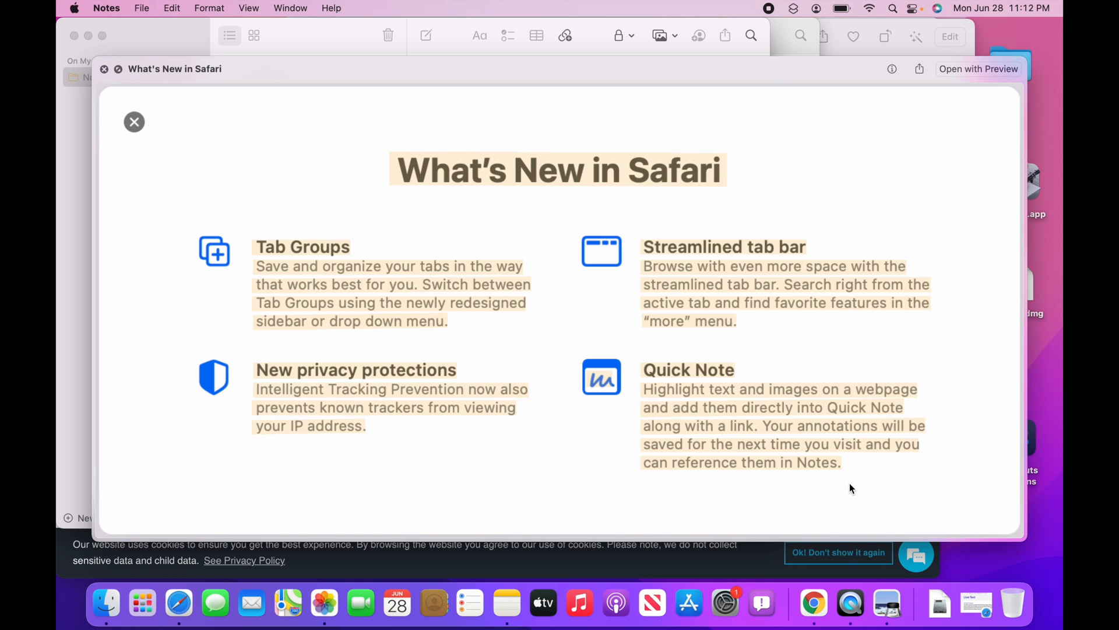
left_click(133, 121)
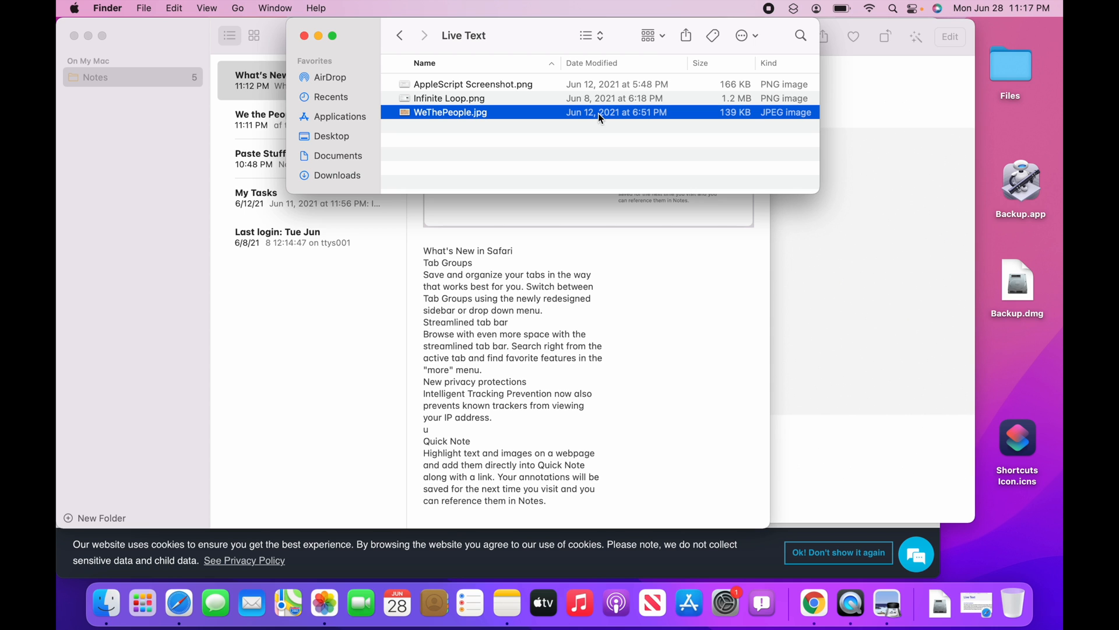
Step: Preview Infinite Loop.png in Quick Look and show the One Infinite Loop, Cupertino address on a map
left_click(449, 98)
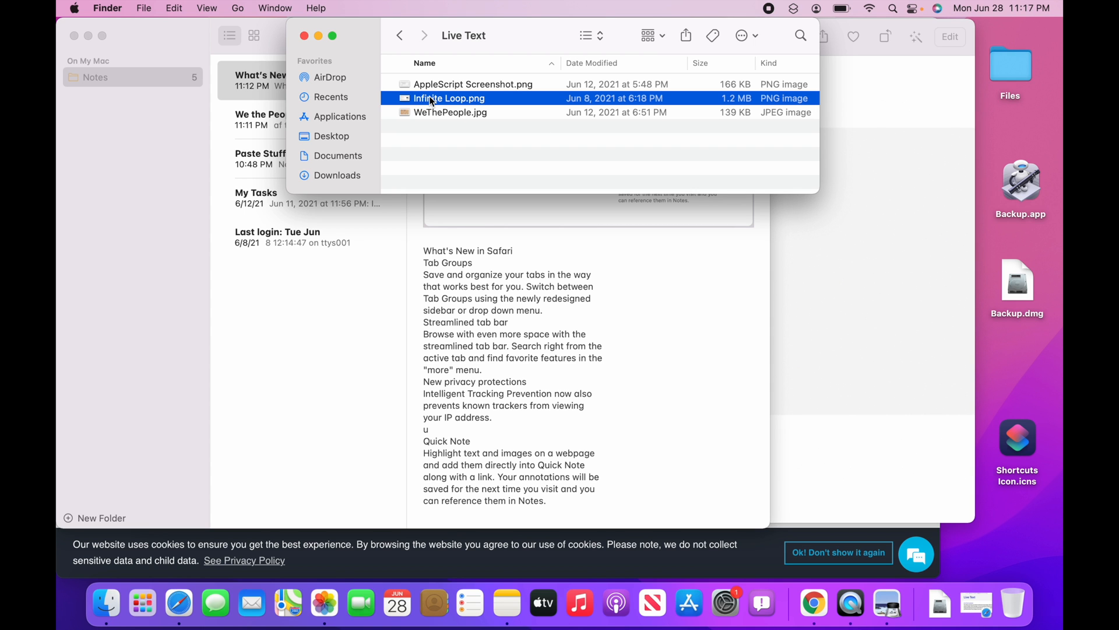
double_click(449, 98)
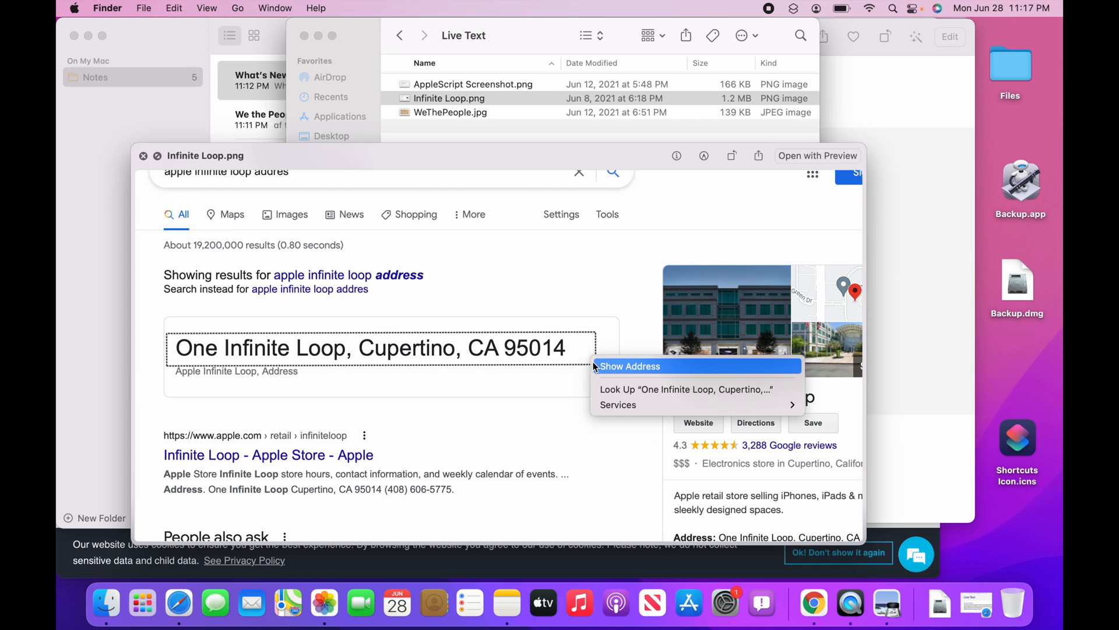
mouse_move(611, 375)
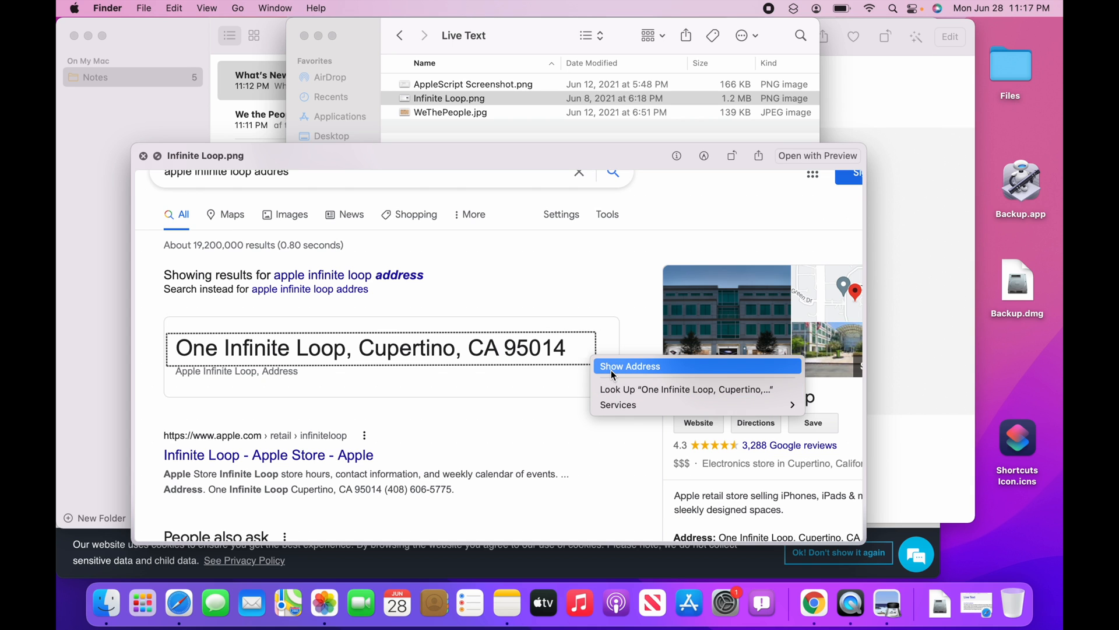
left_click(629, 365)
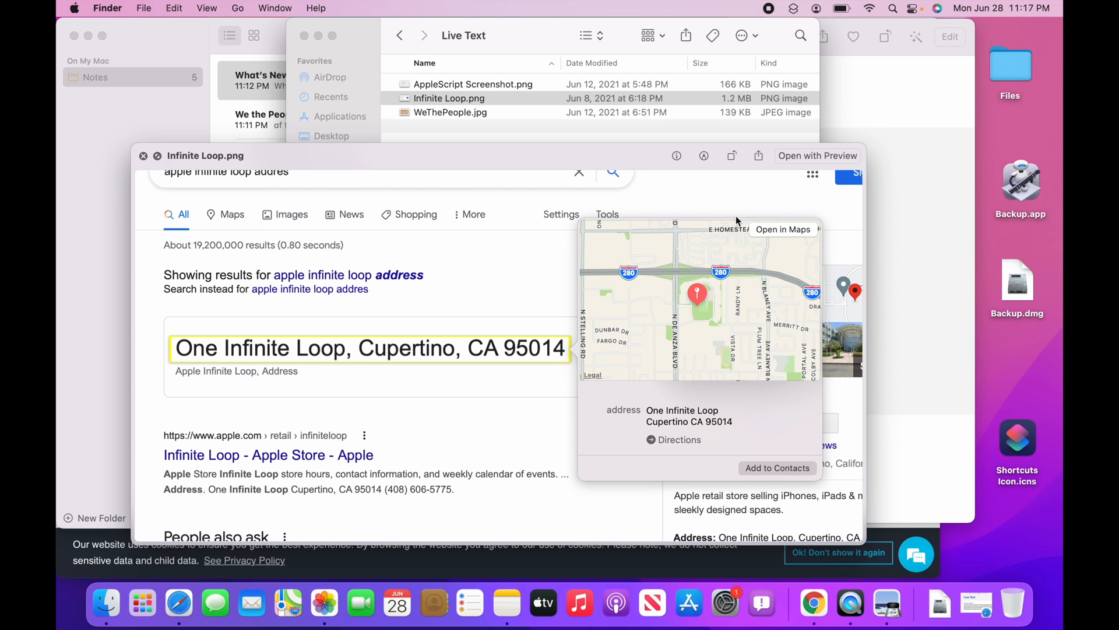
mouse_move(779, 471)
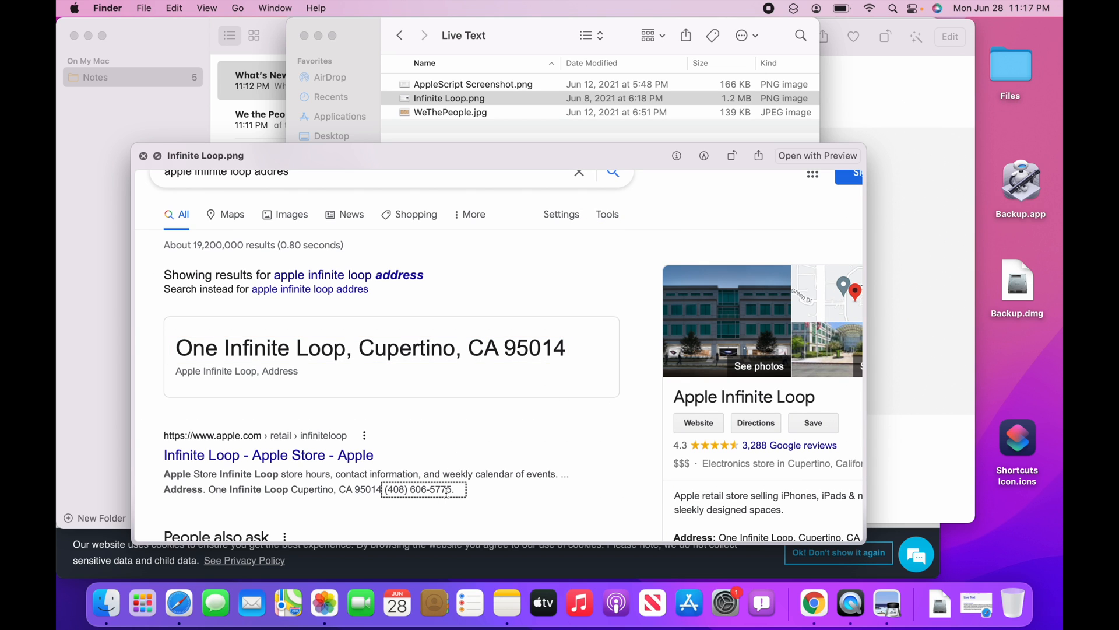
mouse_move(462, 499)
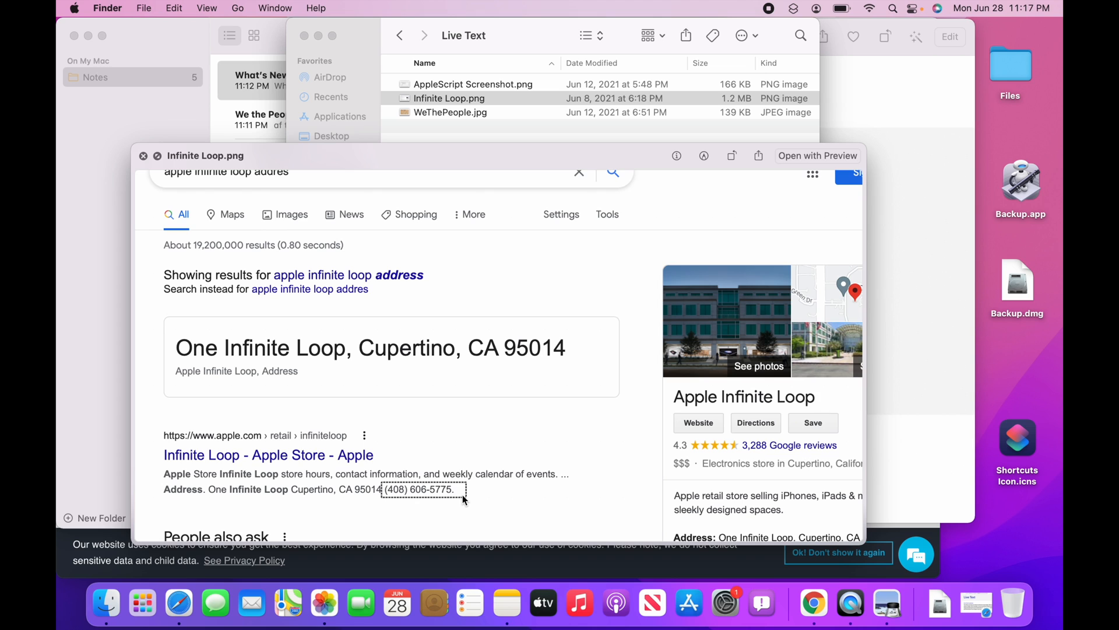
left_click(464, 496)
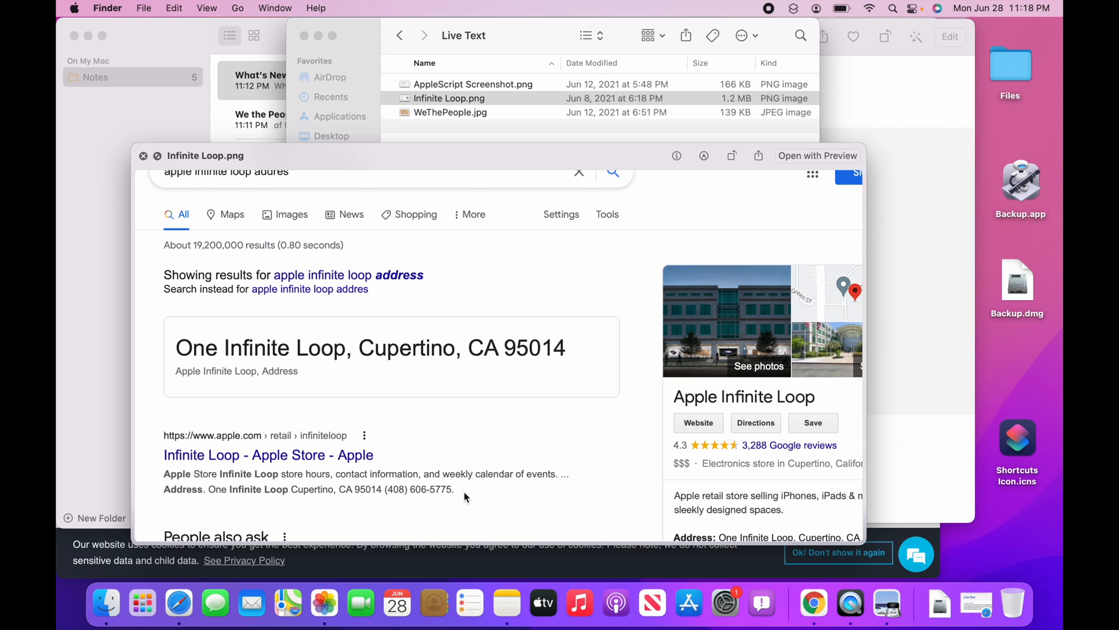
right_click(420, 489)
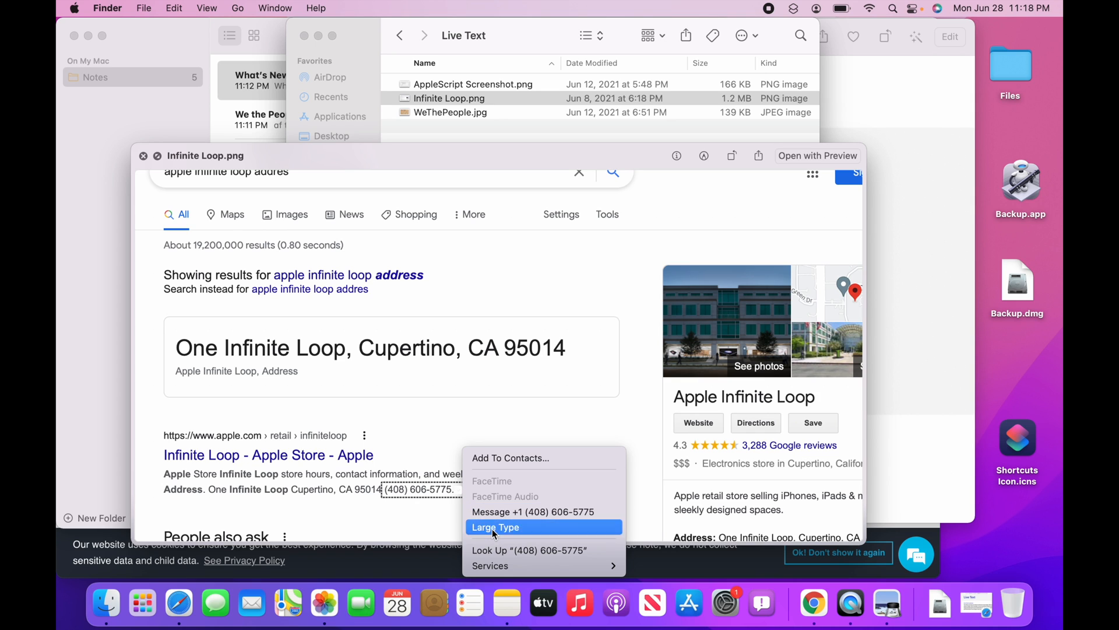
left_click(495, 527)
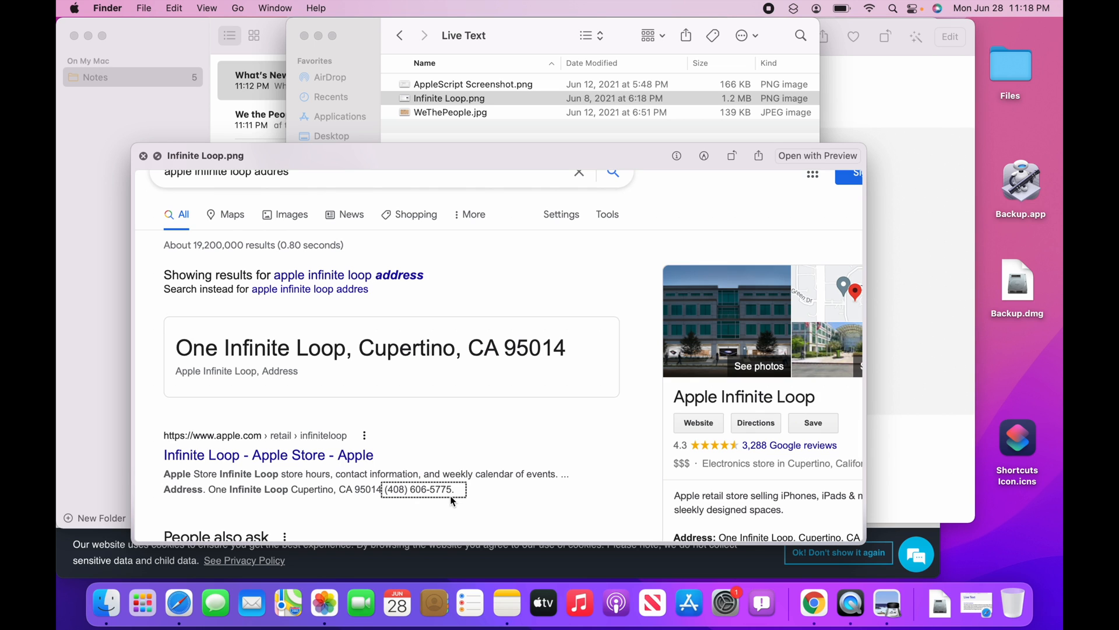
mouse_move(814, 603)
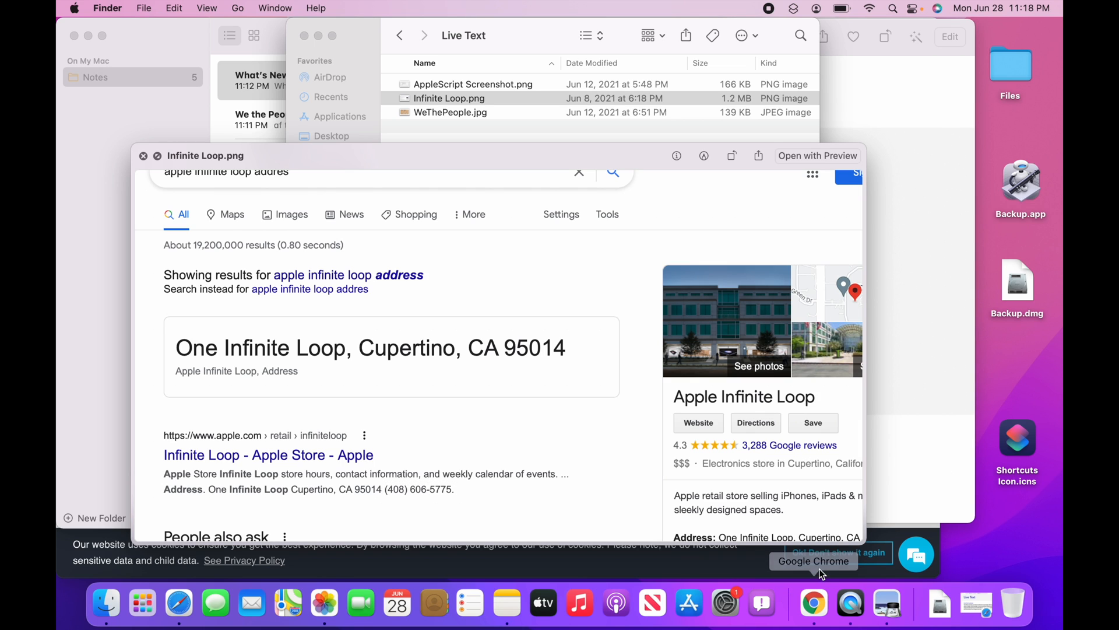
Step: Bring Google Chrome to the front showing the We the People Constitution preamble image
left_click(813, 603)
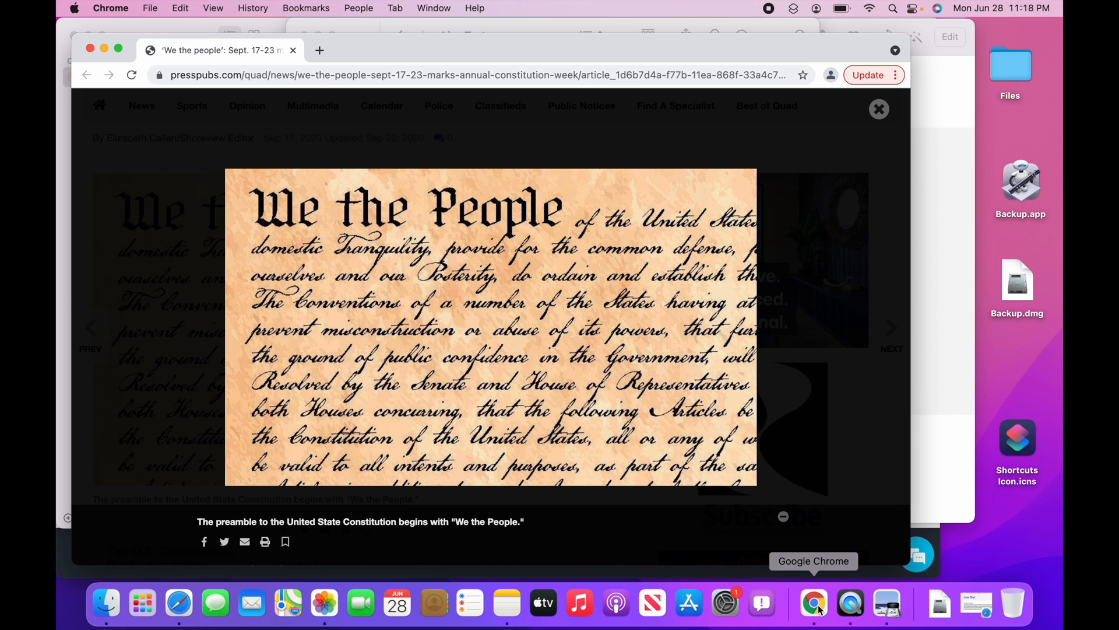
mouse_move(319, 239)
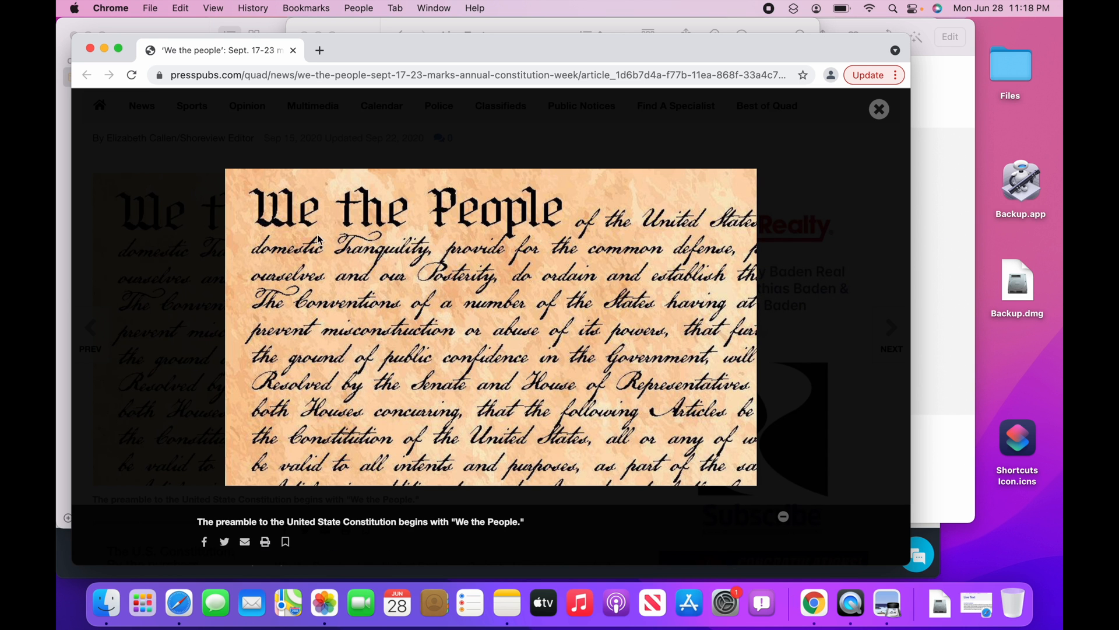
mouse_move(406, 247)
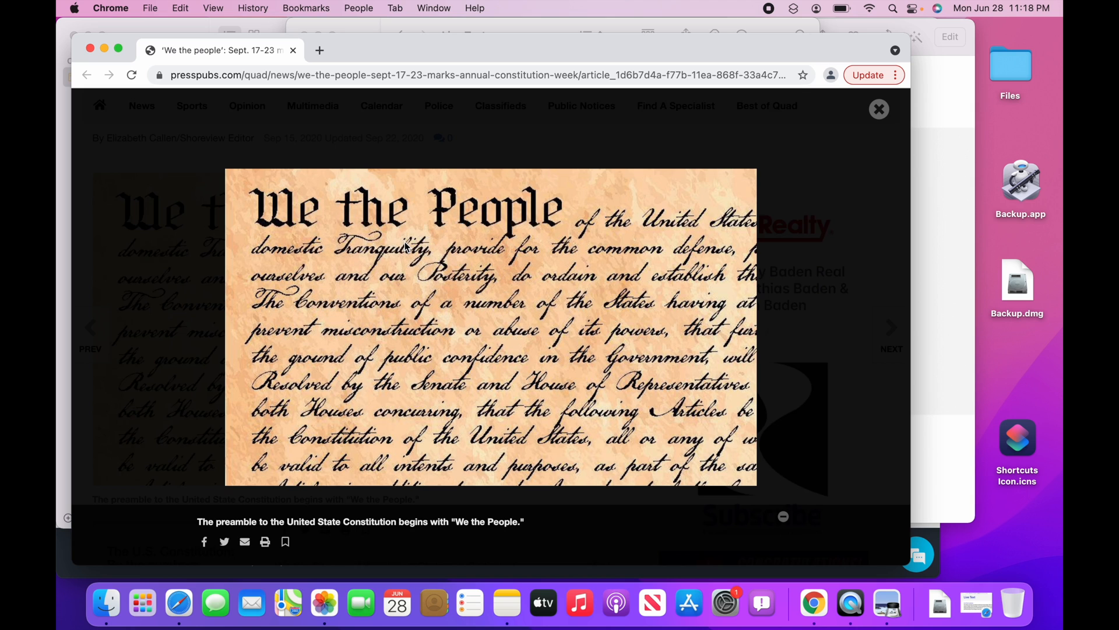